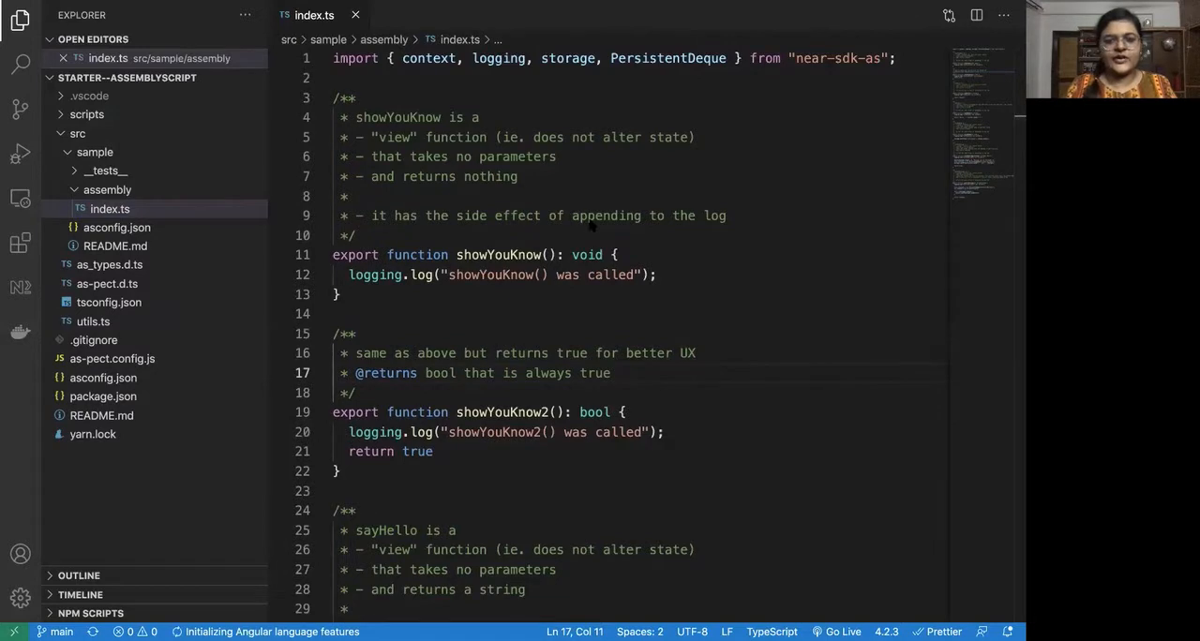
Highlight the near-sdk-as package name and the imported context and logging modules in the import line
{"action": "double_click", "coordinate": [355, 58]}
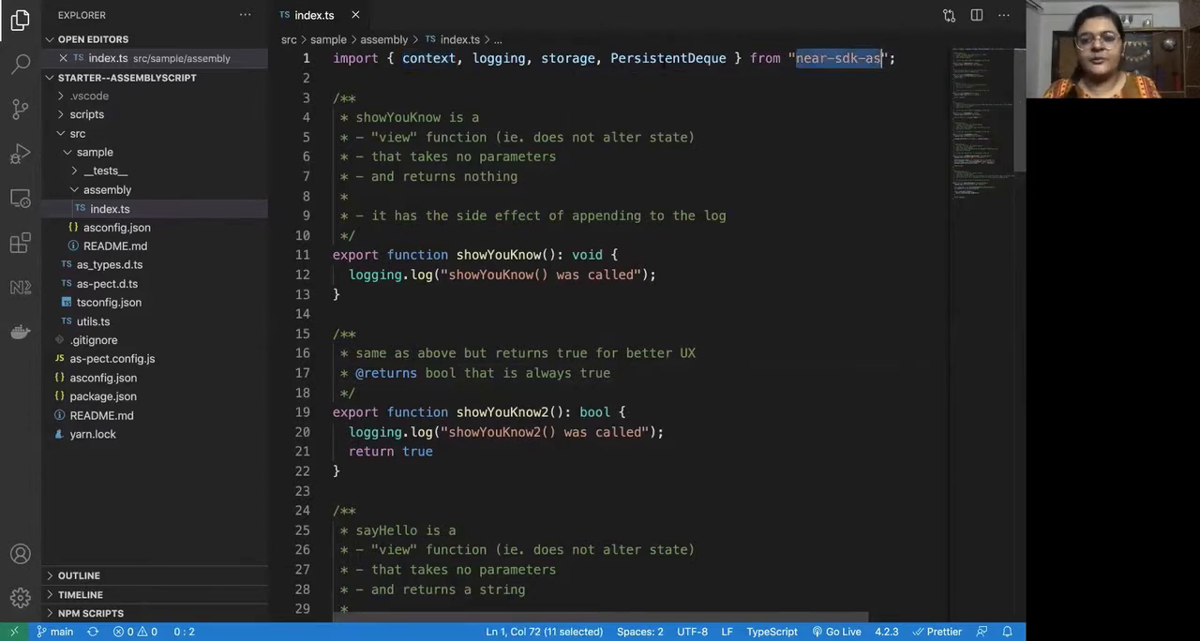
{"action": "left_click", "coordinate": [570, 58]}
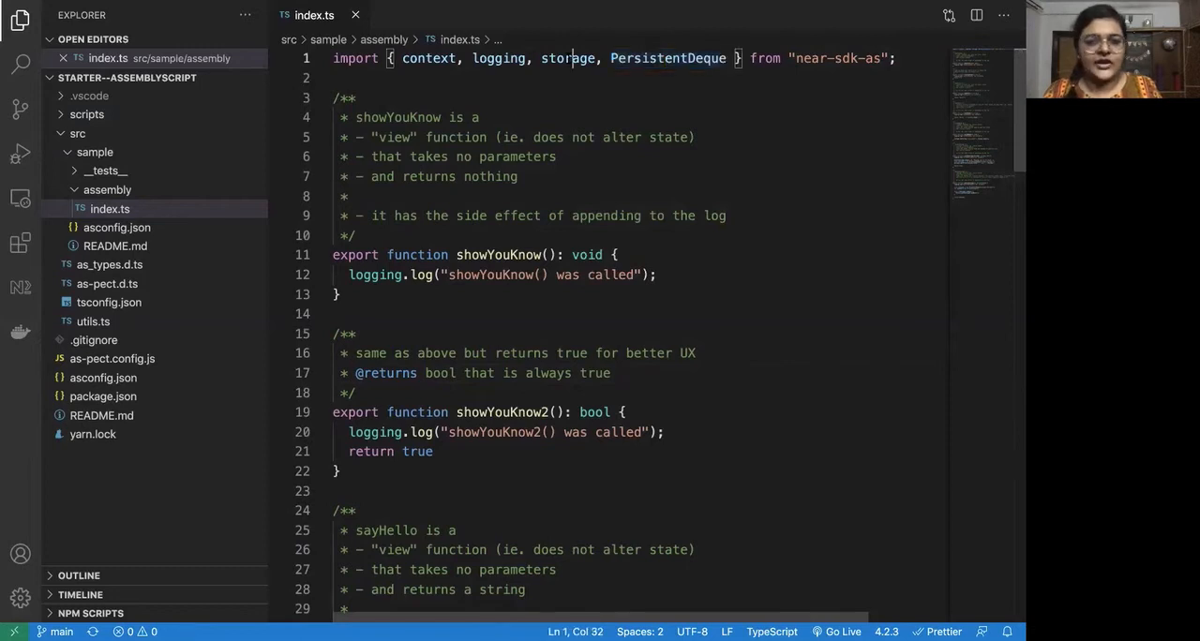
{"action": "double_click", "coordinate": [499, 59]}
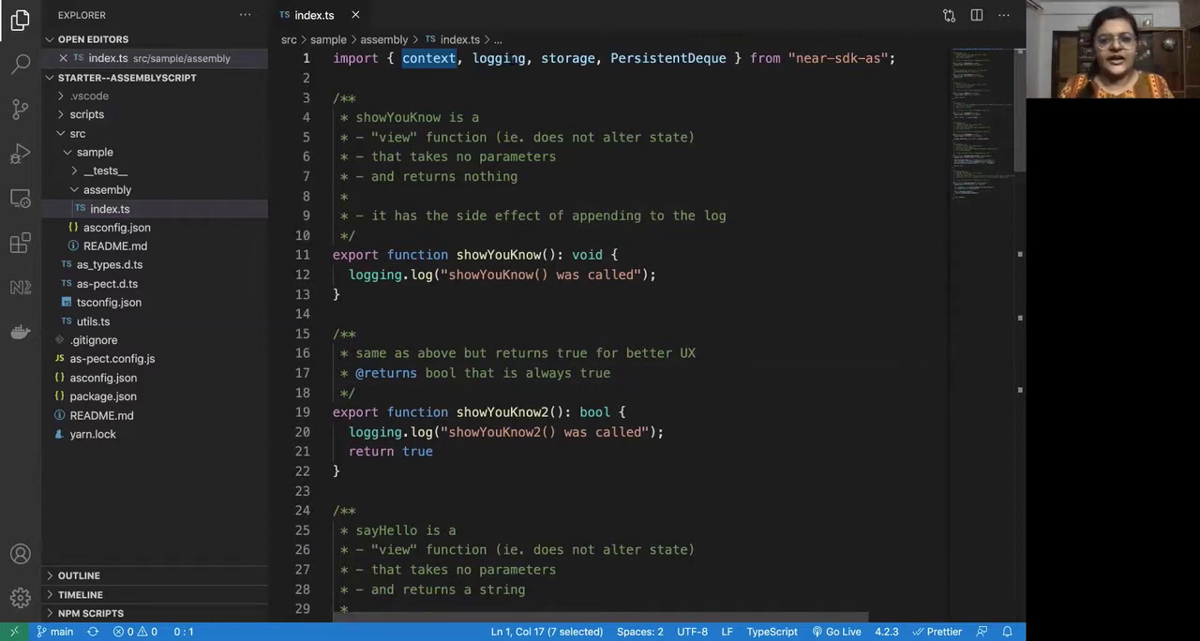
{"action": "double_click", "coordinate": [499, 58]}
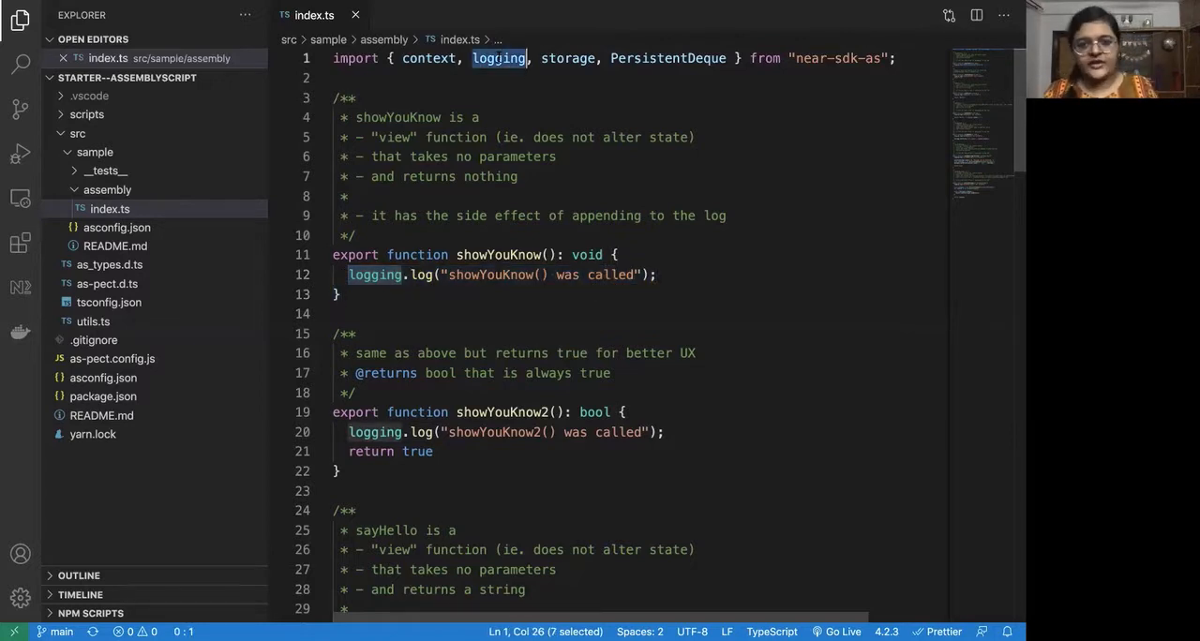
{"action": "scroll", "scroll_direction": "down", "scroll_amount": 3}
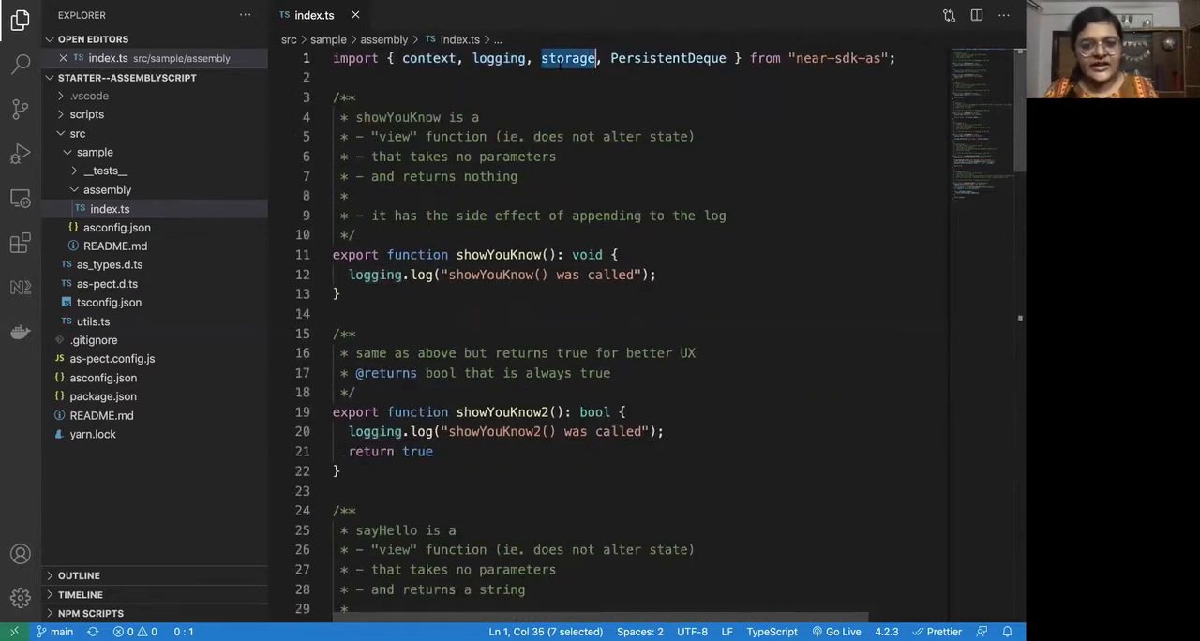
{"action": "mouse_move", "coordinate": [567, 58]}
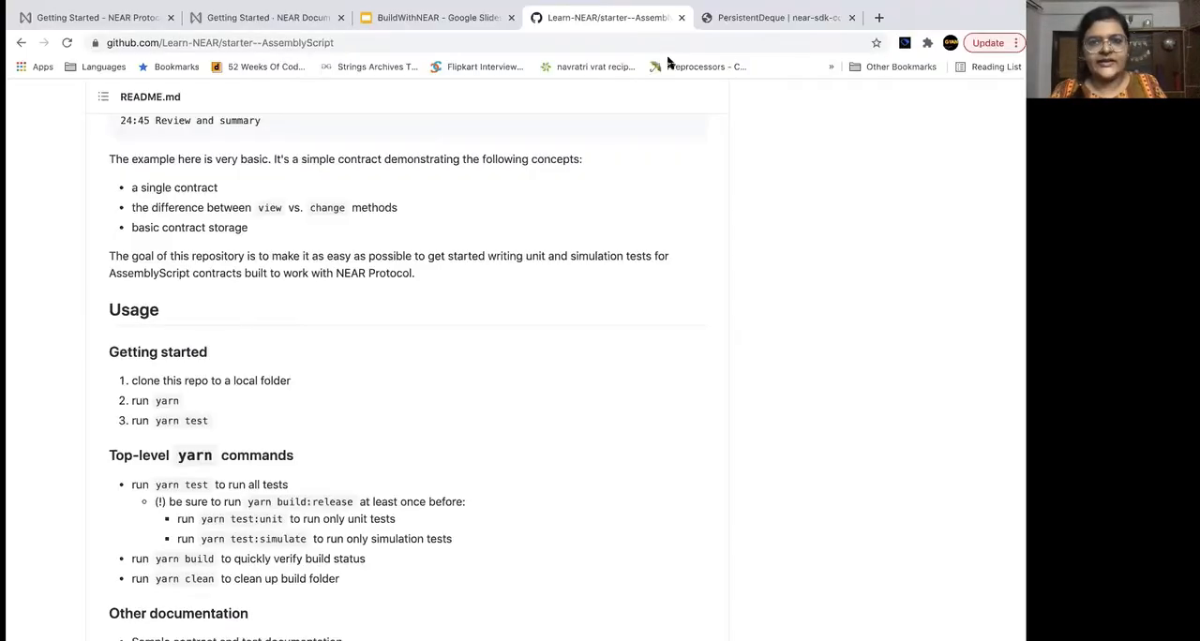
{"action": "left_click", "coordinate": [771, 16]}
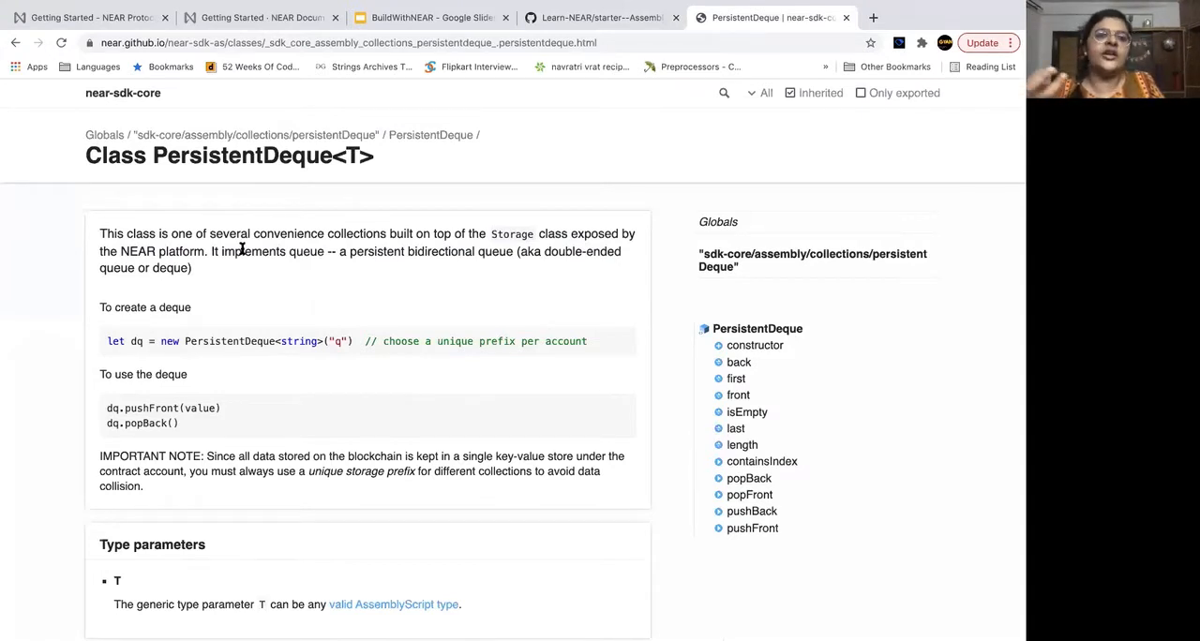
{"action": "mouse_move", "coordinate": [187, 210]}
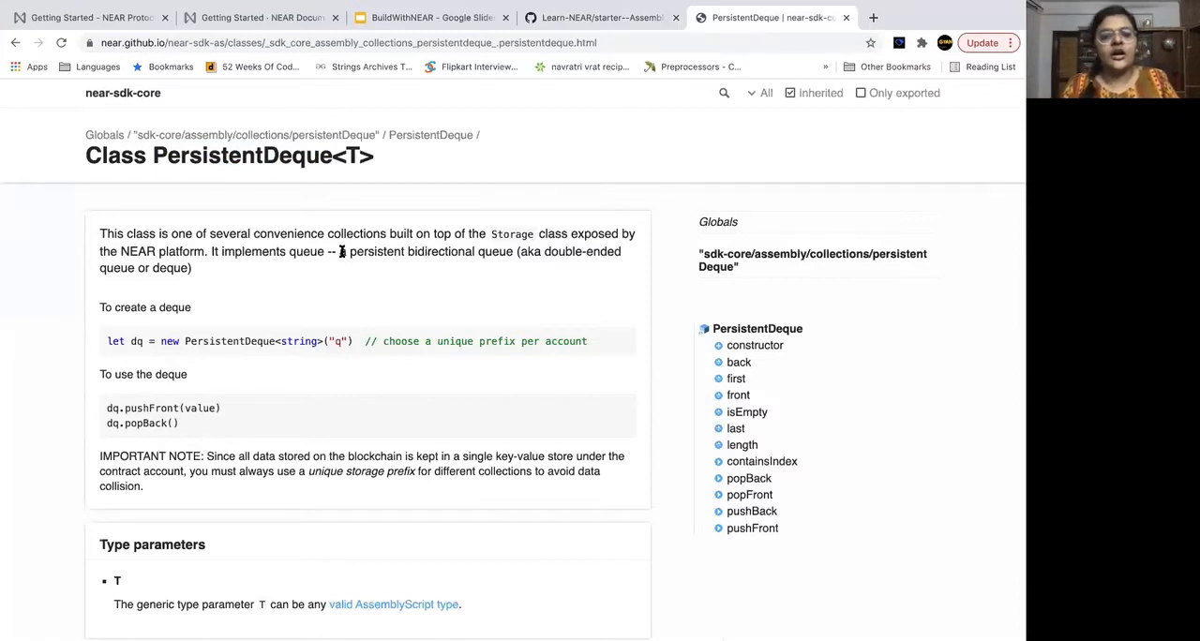
{"action": "left_click_drag", "start_coordinate": [340, 251], "coordinate": [514, 251]}
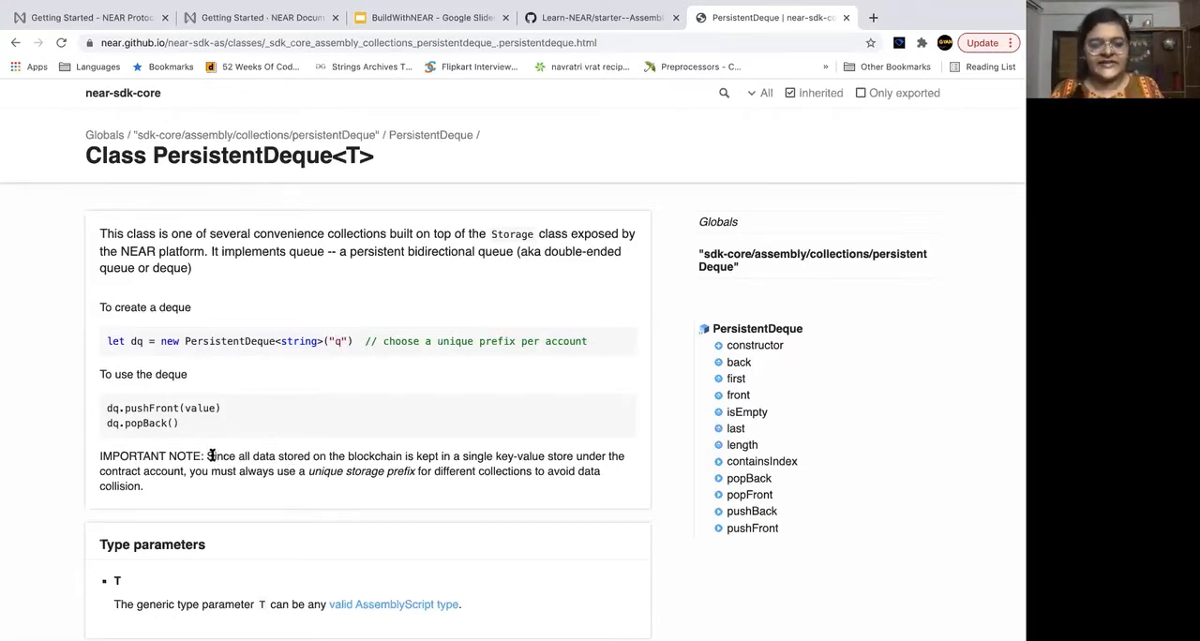
{"action": "mouse_move", "coordinate": [311, 467]}
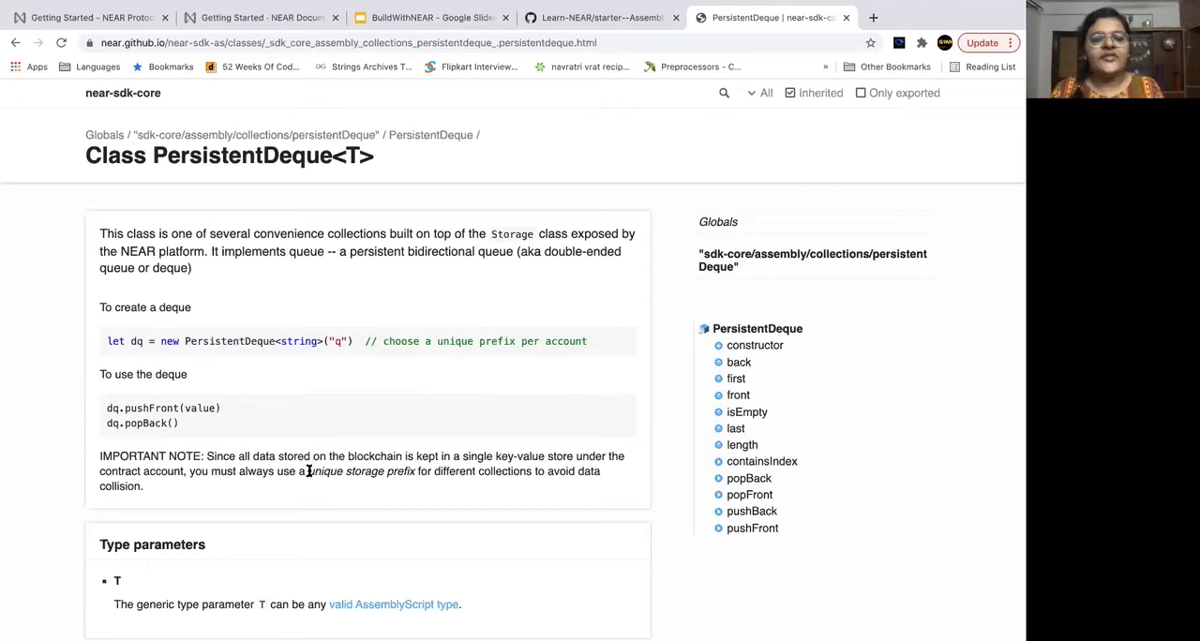
{"action": "double_click", "coordinate": [360, 471]}
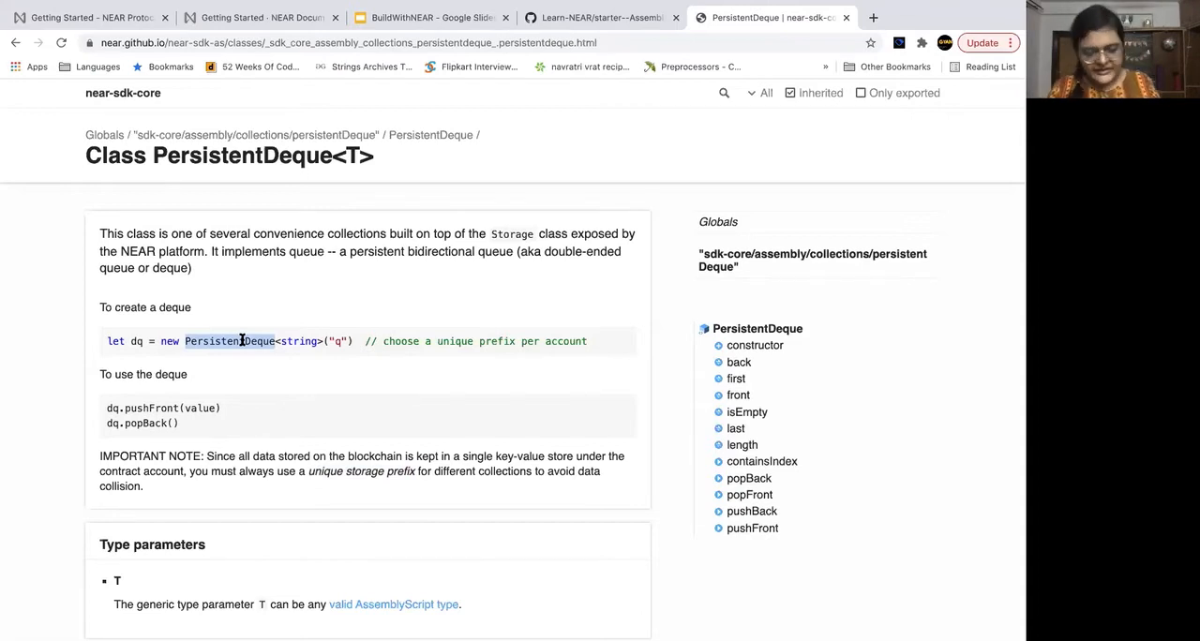
{"action": "mouse_move", "coordinate": [342, 340]}
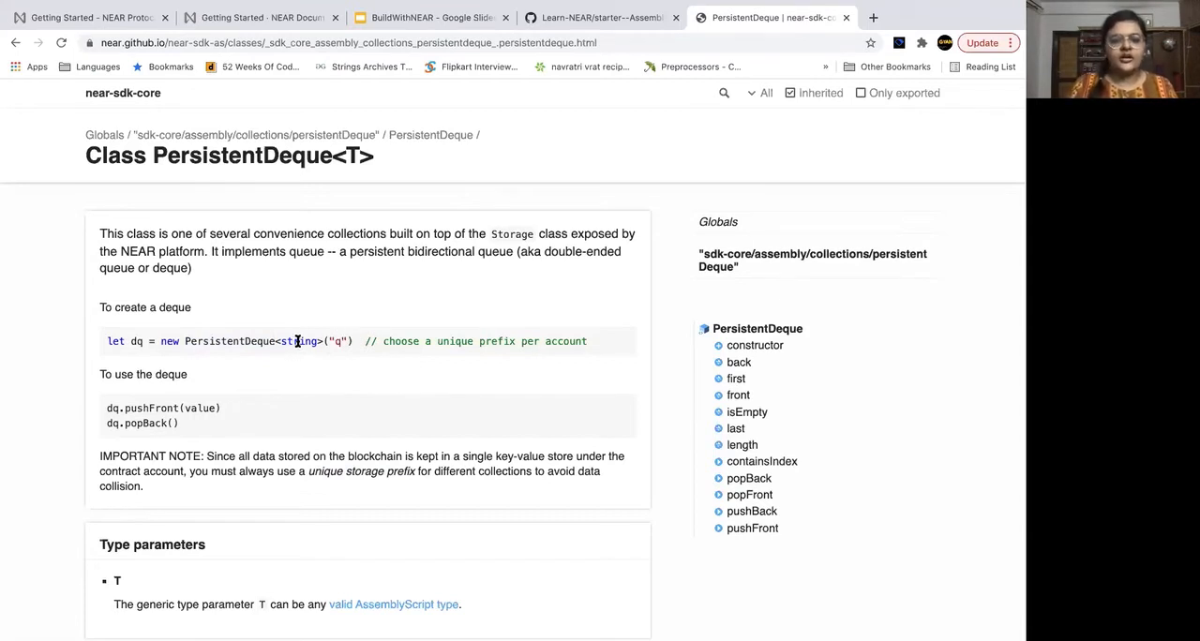
{"action": "double_click", "coordinate": [298, 341]}
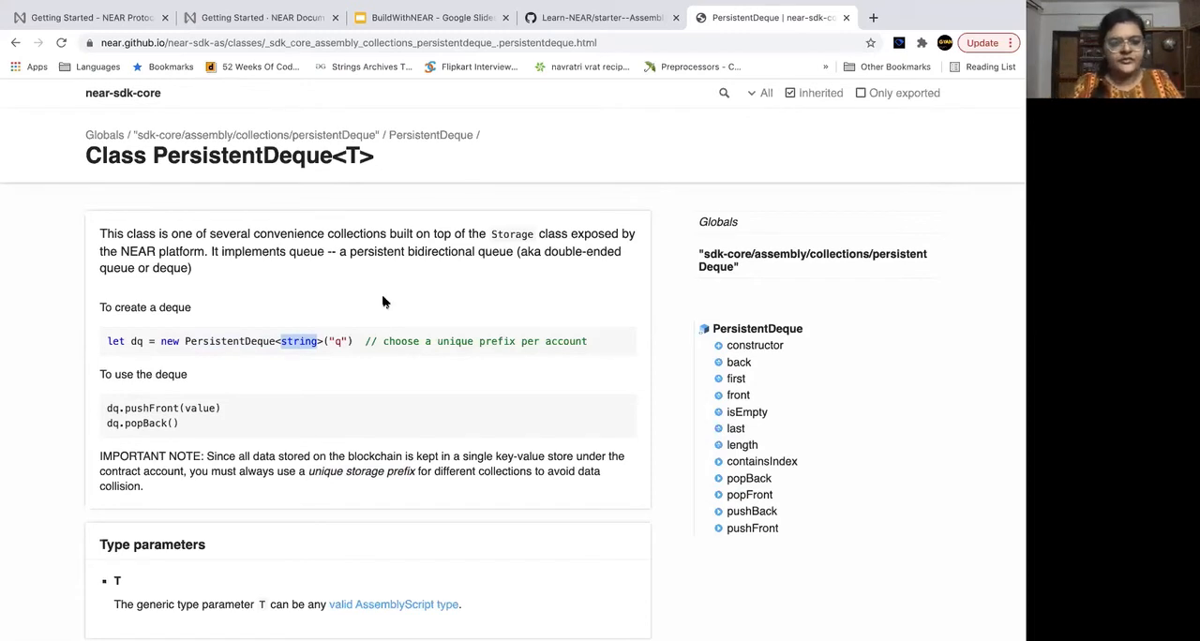
{"action": "scroll", "scroll_direction": "down", "scroll_amount": 3}
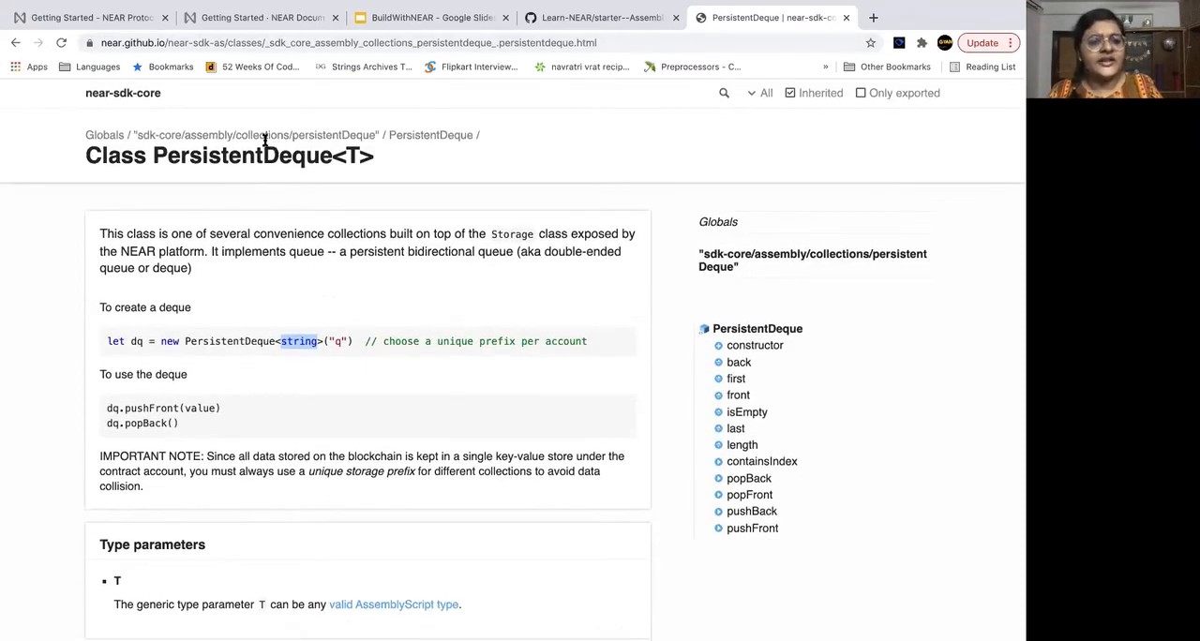
Skim the PersistentDeque Index and Constructors sections in the NEAR SDK docs
{"action": "scroll", "scroll_direction": "down", "scroll_amount": 3}
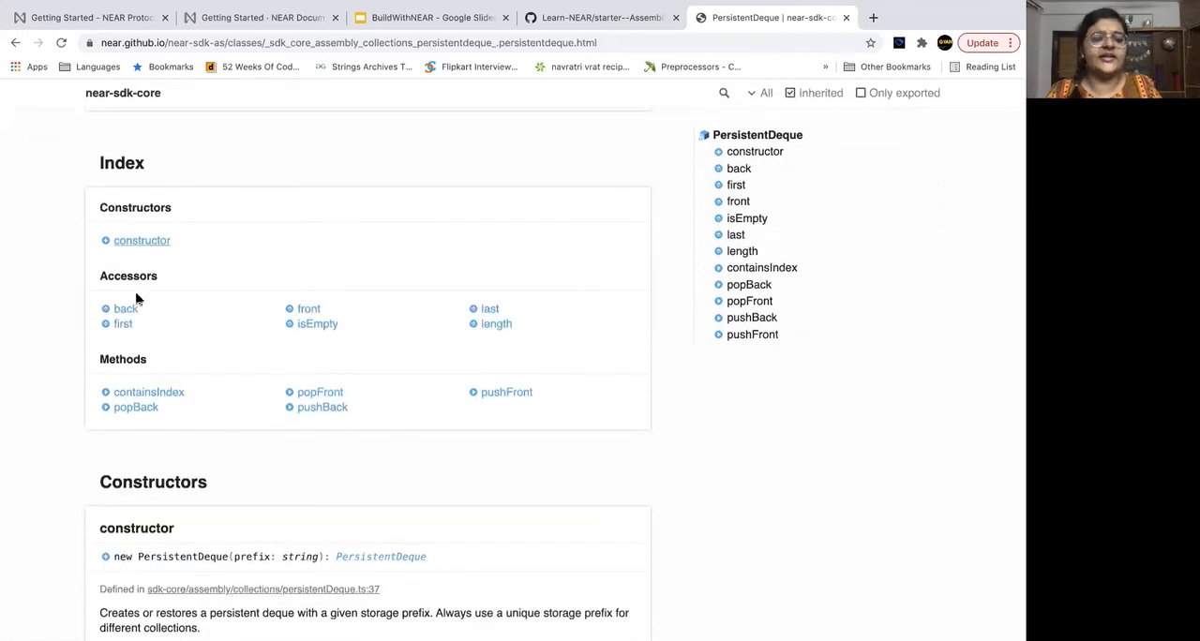
{"action": "scroll", "scroll_direction": "down", "scroll_amount": 3}
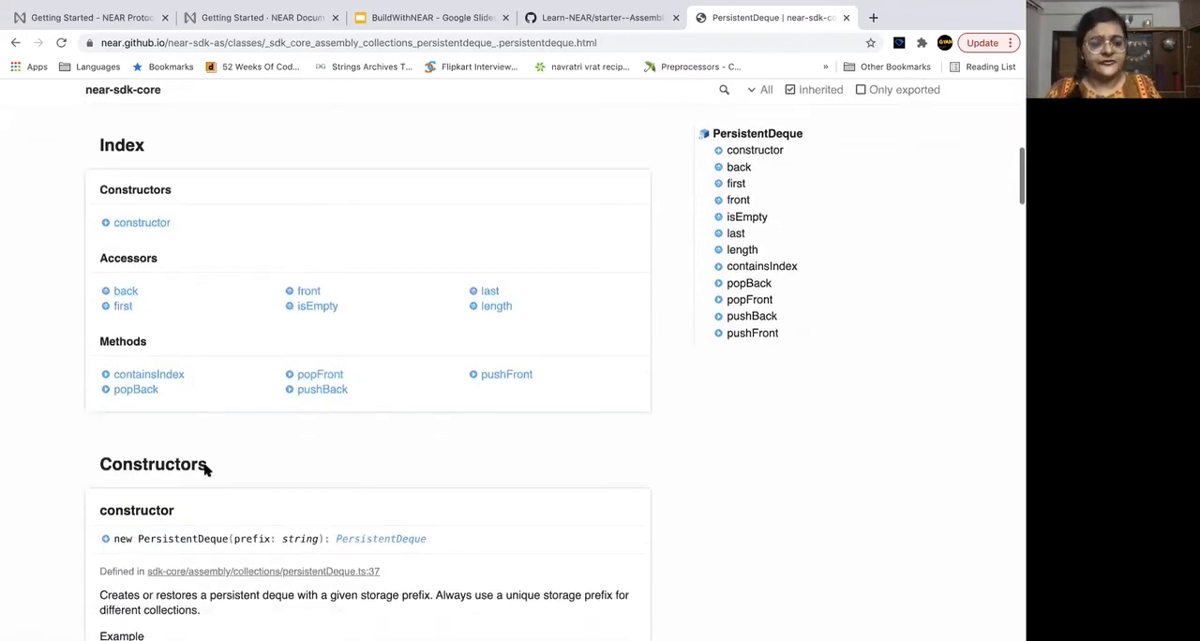
{"action": "scroll", "scroll_direction": "down", "scroll_amount": 3}
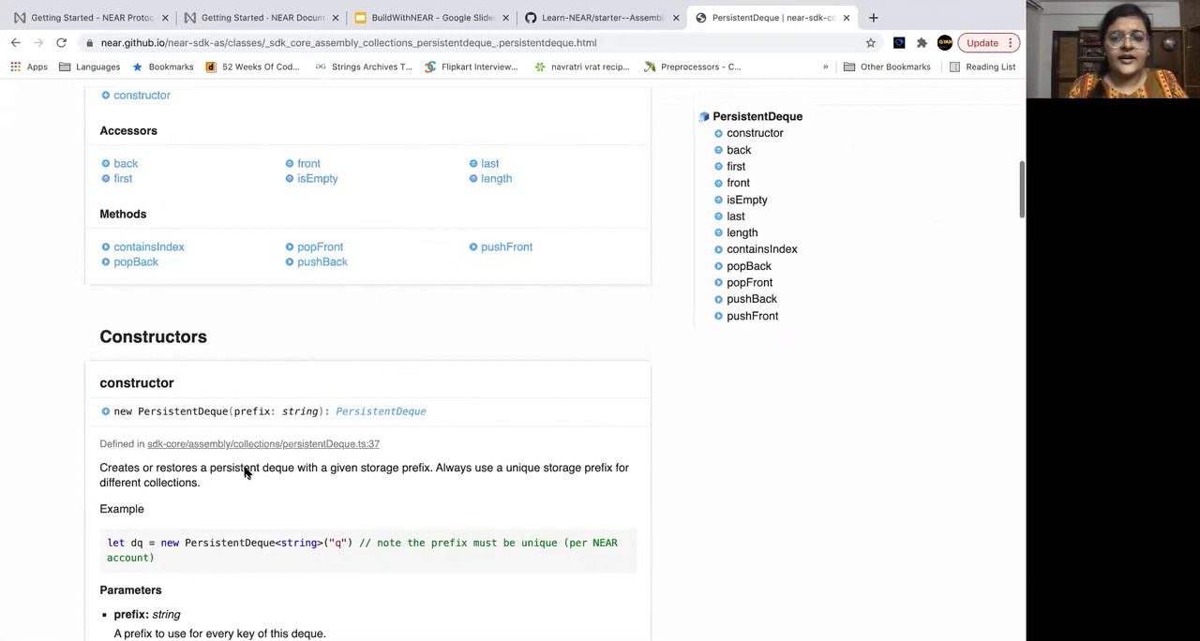
{"action": "scroll", "scroll_direction": "up", "scroll_amount": 3}
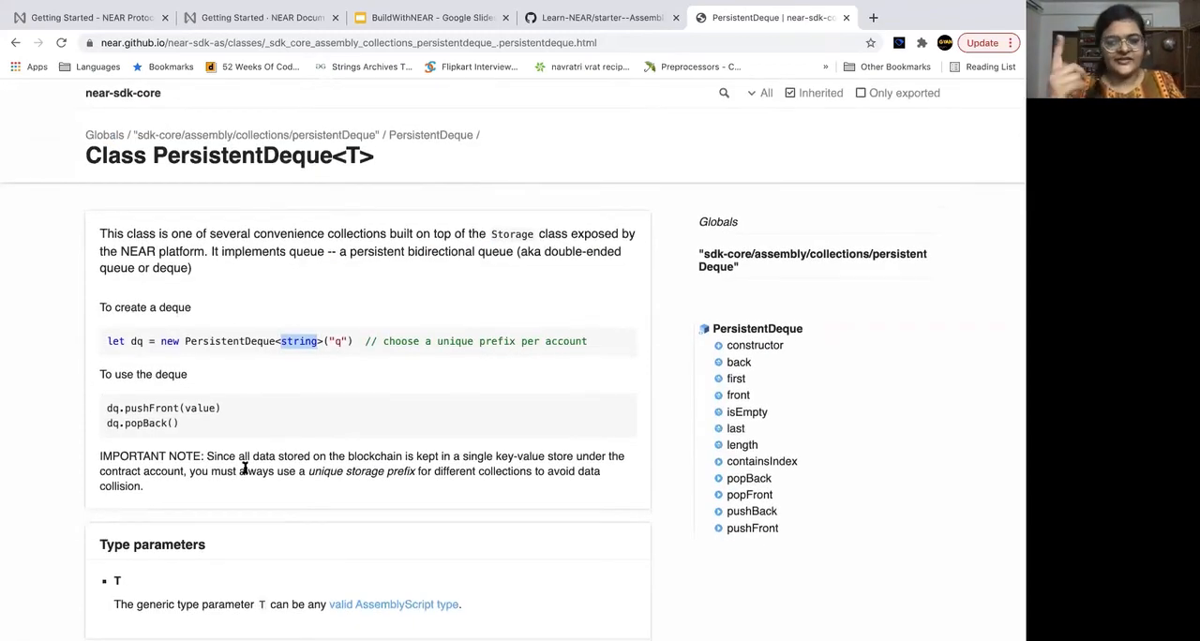
Switch back to index.ts in Visual Studio Code
{"action": "key", "text": "cmd+tab"}
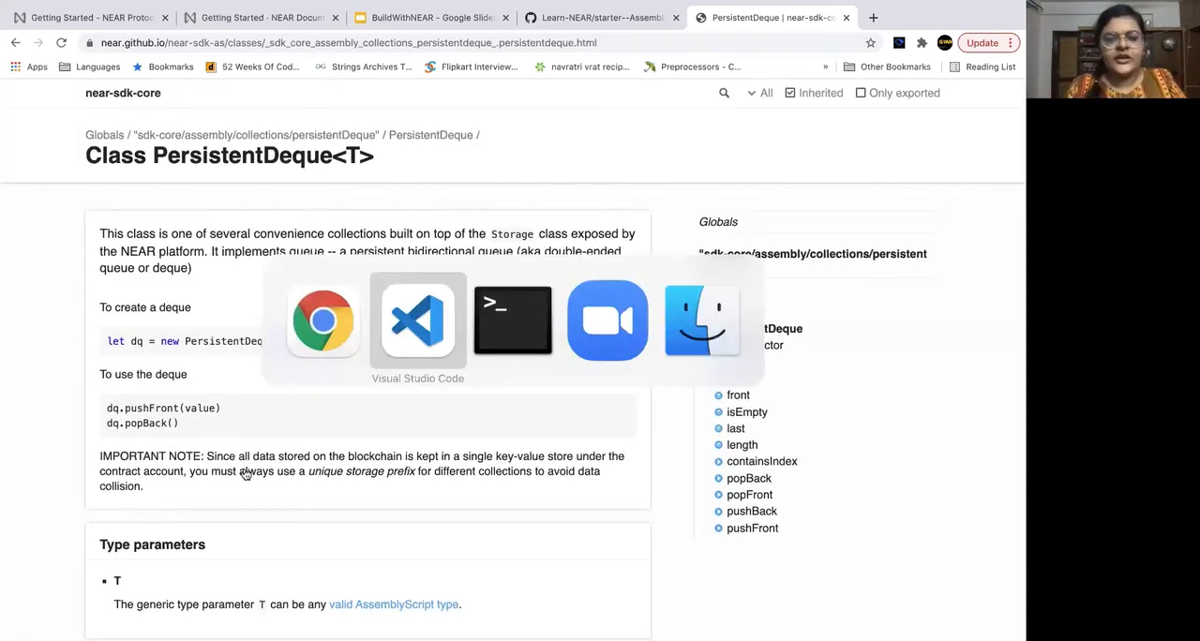
{"action": "left_click", "coordinate": [418, 320]}
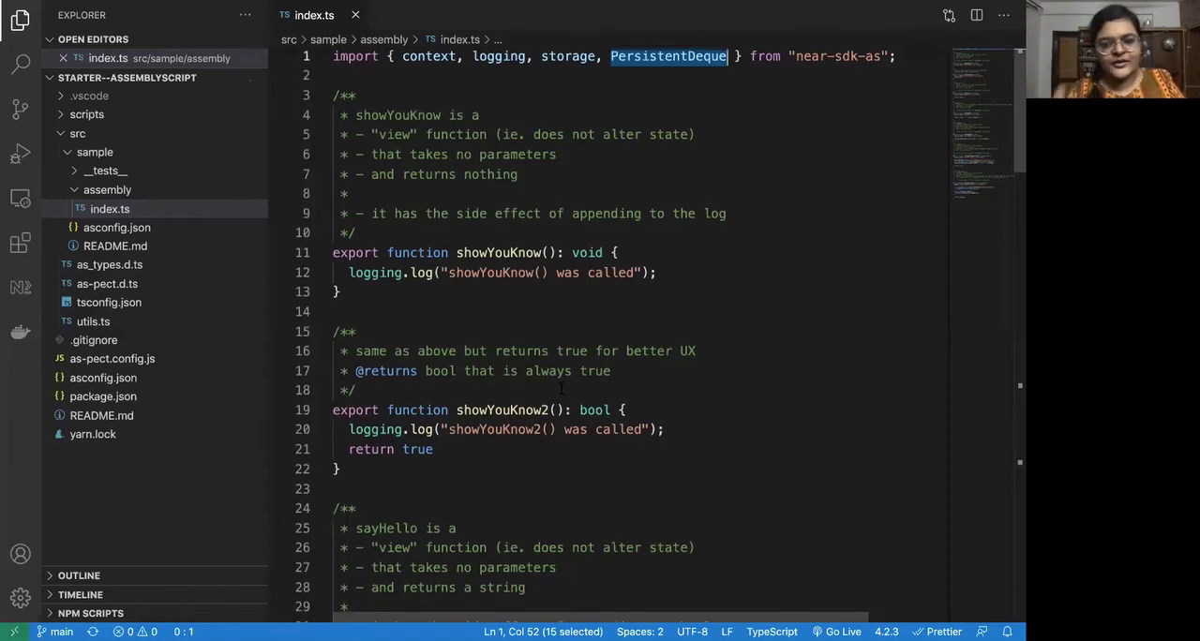